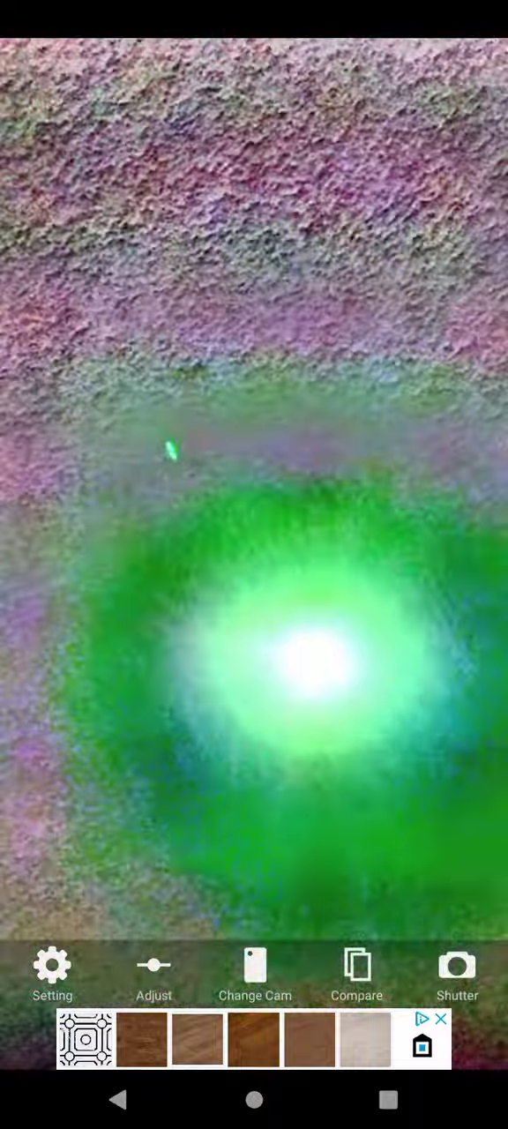
Switch the filtered live preview from the rear camera to the front camera via Change Cam
click(254, 967)
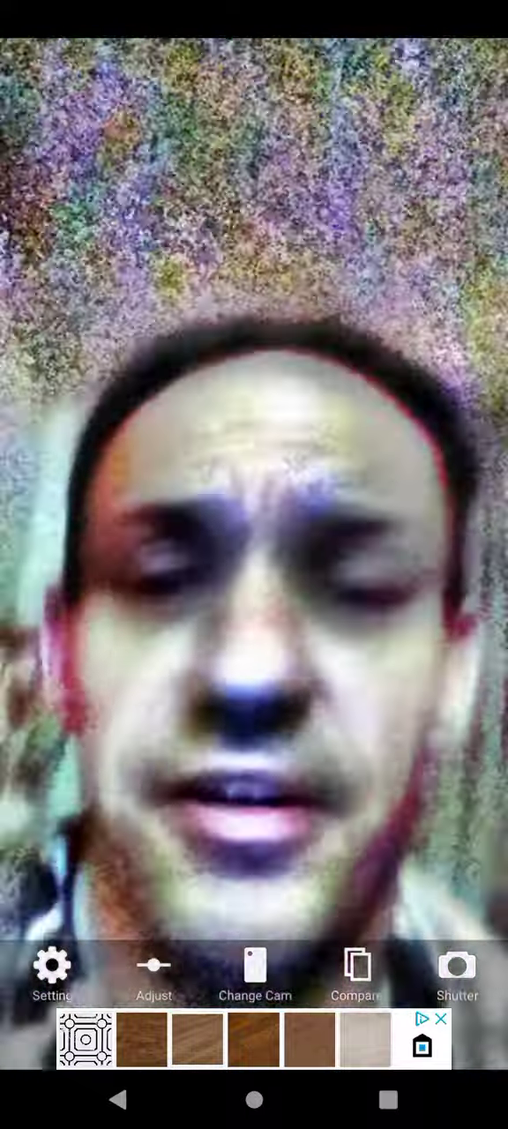